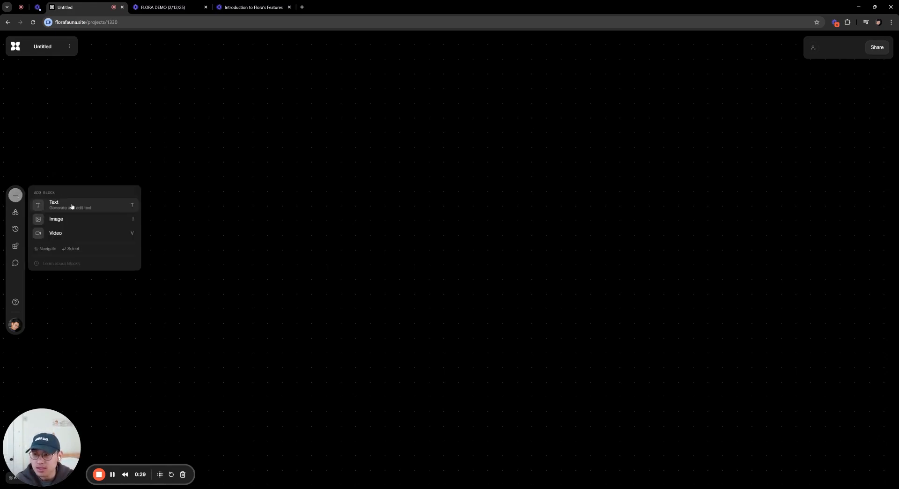
Add a text block, then an image block beside it on the canvas.
left_click(53, 204)
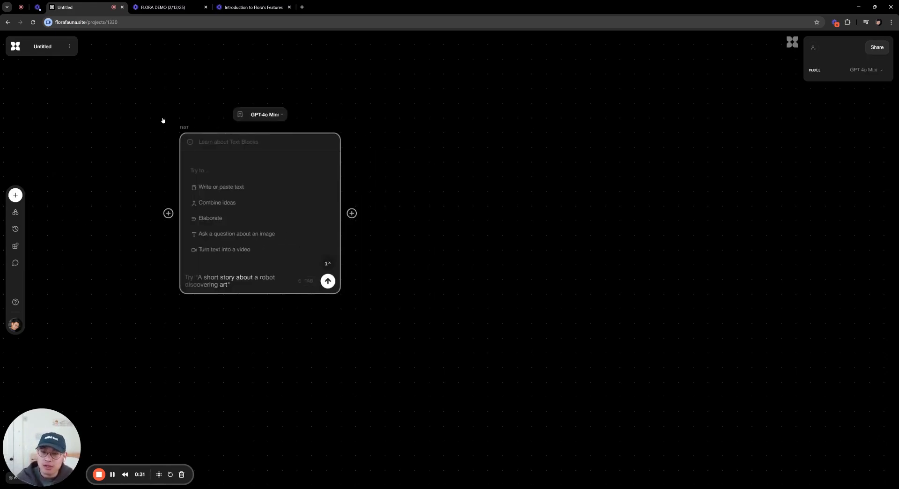
left_click(352, 213)
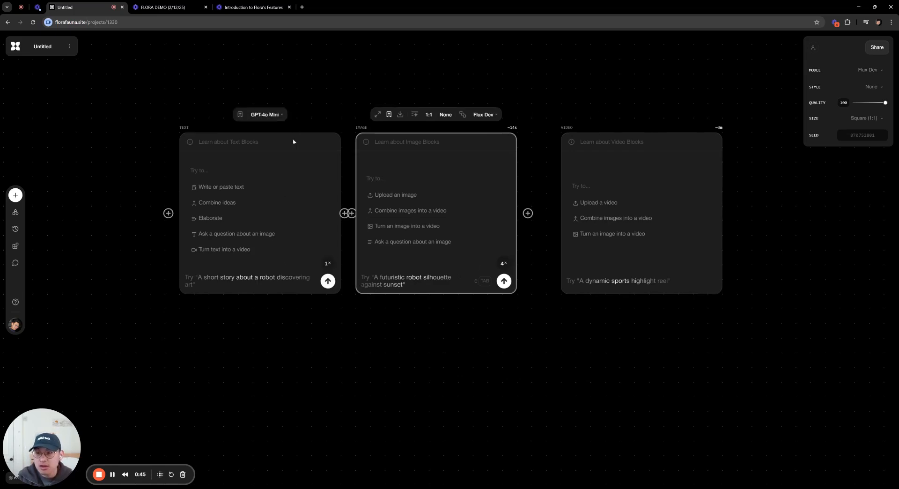
Enter the prompt 'chrome flower' in the image block and set its model to Flux Pro 1.1.
type("chomre")
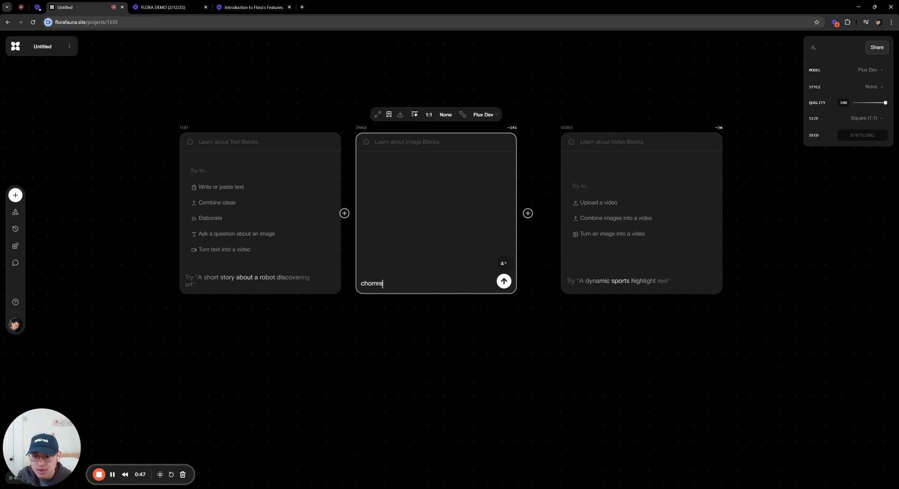
key("BackSpace")
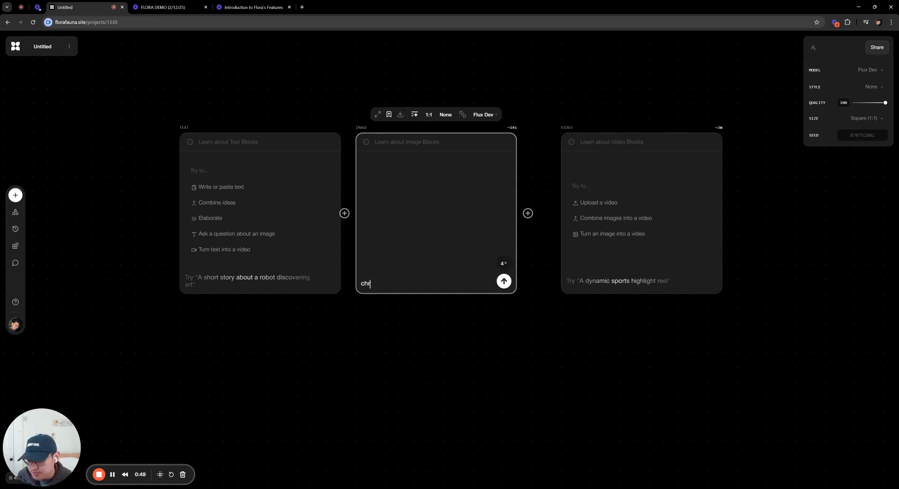
left_click(484, 115)
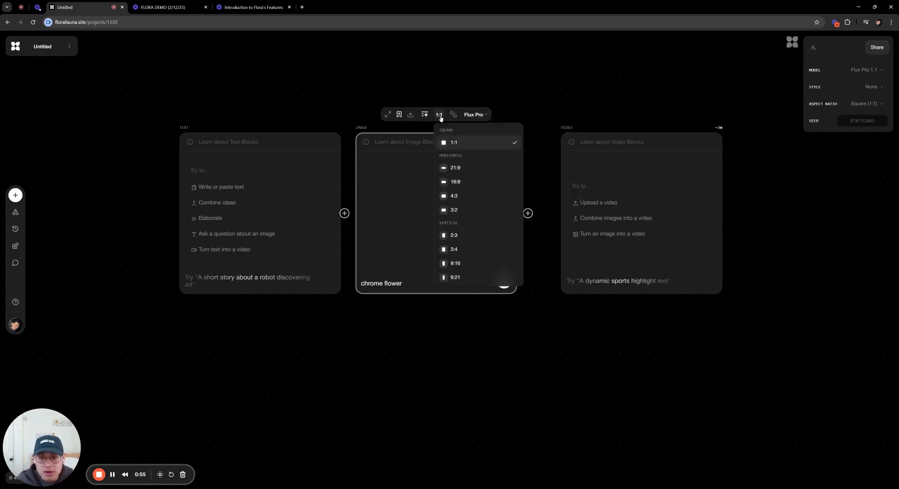
mouse_move(425, 114)
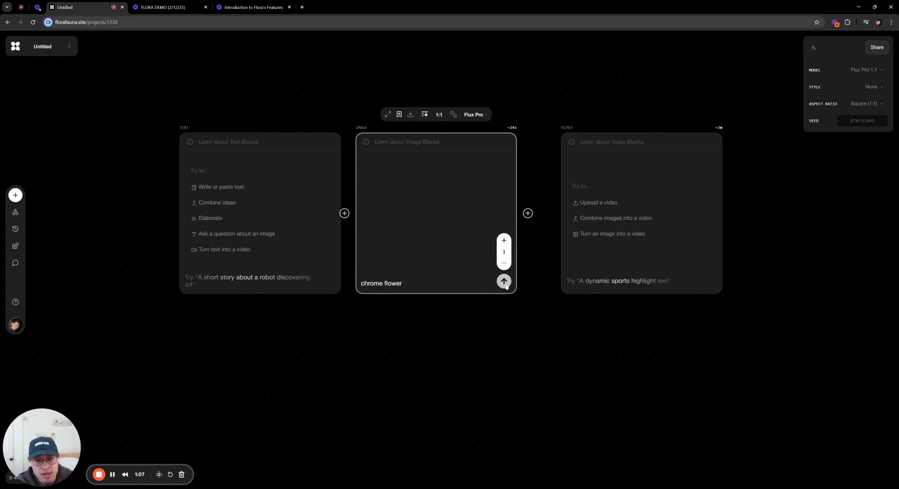
Generate the chrome flower image and ask 'Why is this composition so pleasing?' in the text block.
left_click(503, 281)
type("Why is this composition so pleasing?")
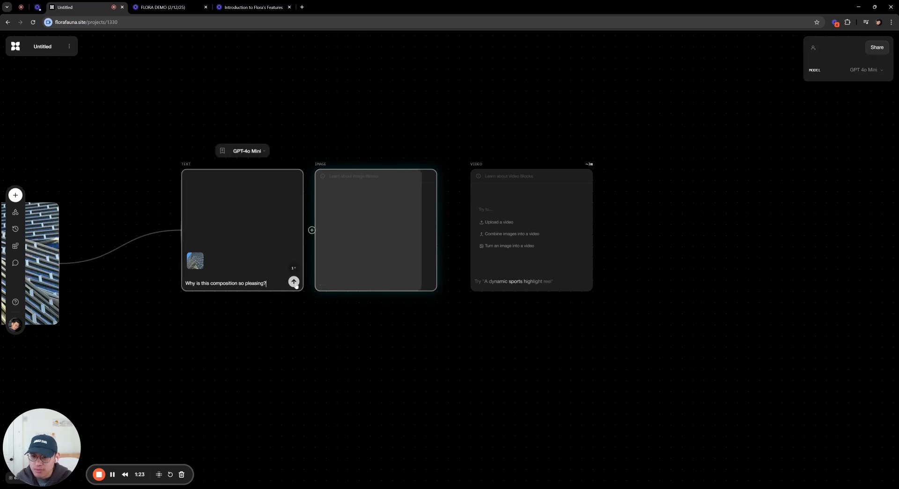
left_click(293, 281)
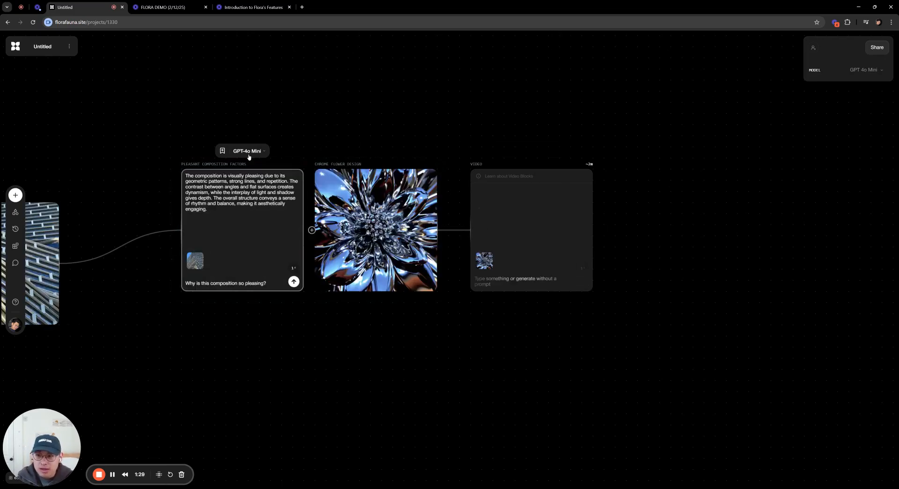
Select the video block and set its generation model to Kling Pro 1.6.
left_click(248, 151)
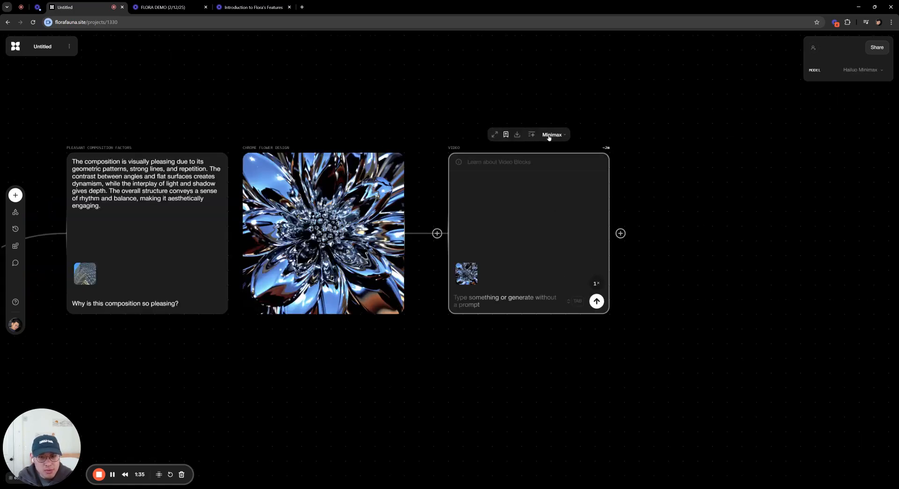
left_click(552, 135)
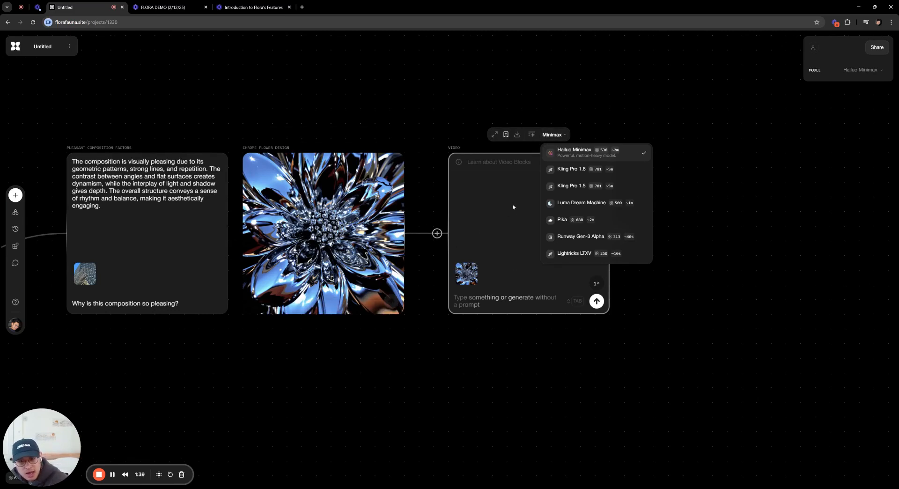
mouse_move(432, 235)
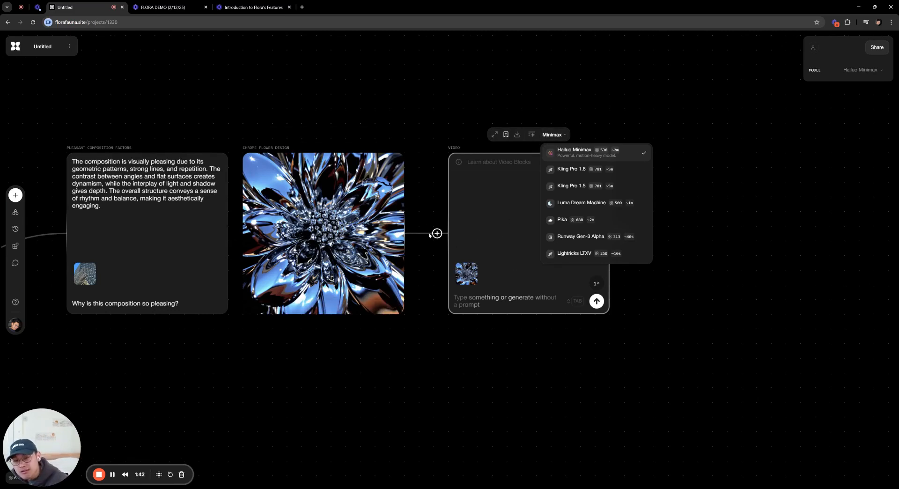
mouse_move(530, 224)
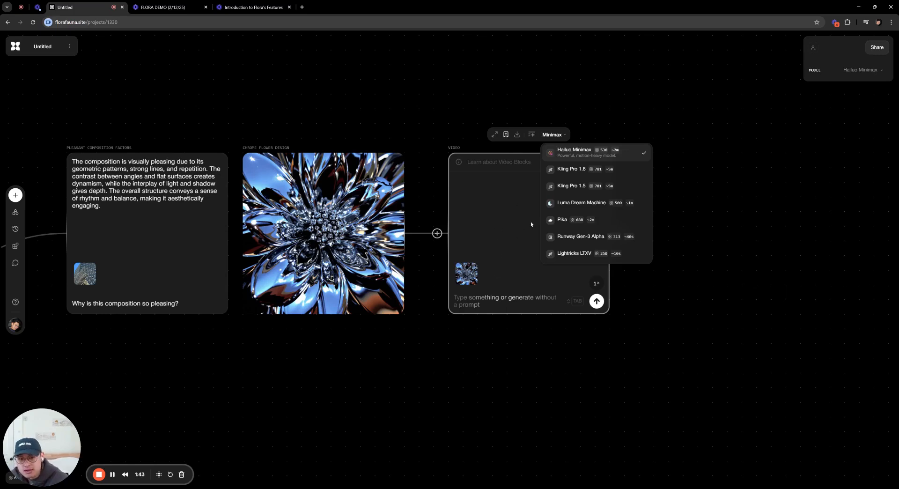
mouse_move(573, 169)
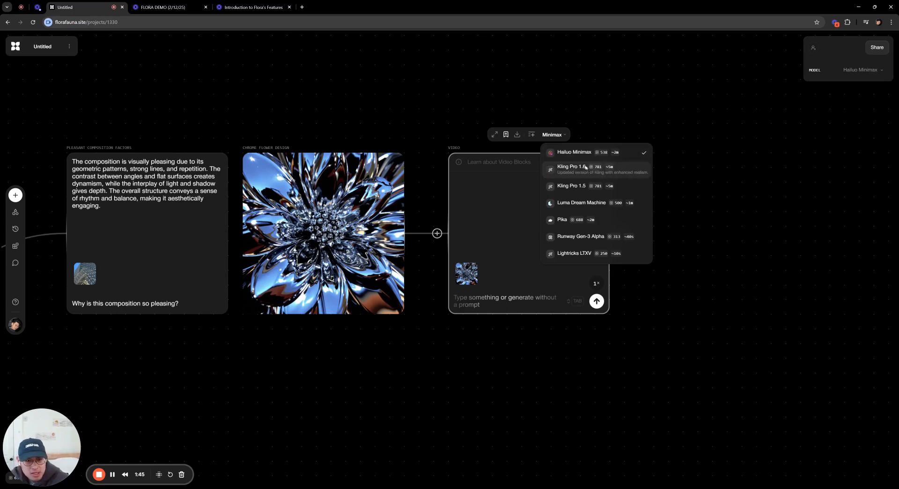
left_click(571, 169)
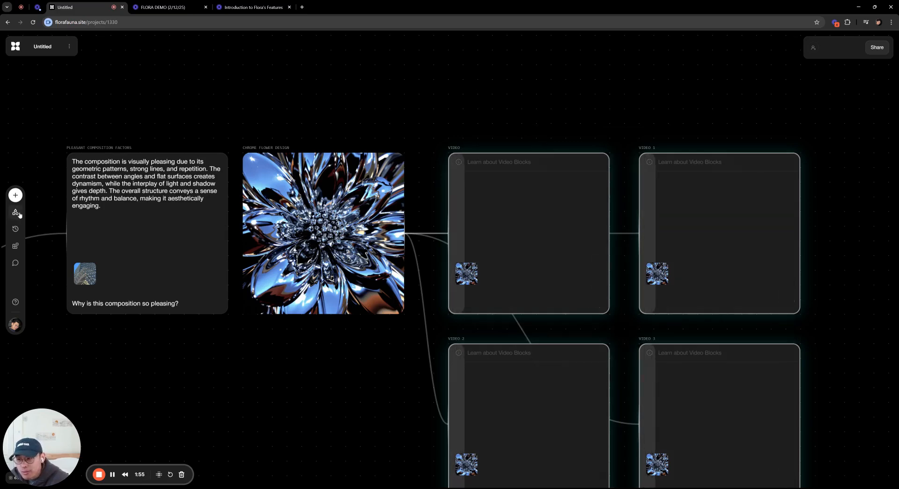
Browse the Assets library and generation History, then start a new canvas comment.
left_click(16, 212)
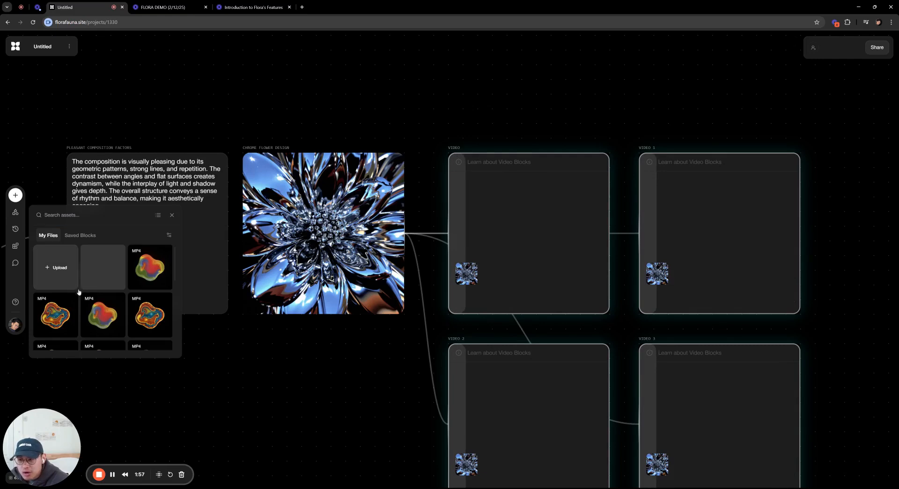
left_click(79, 236)
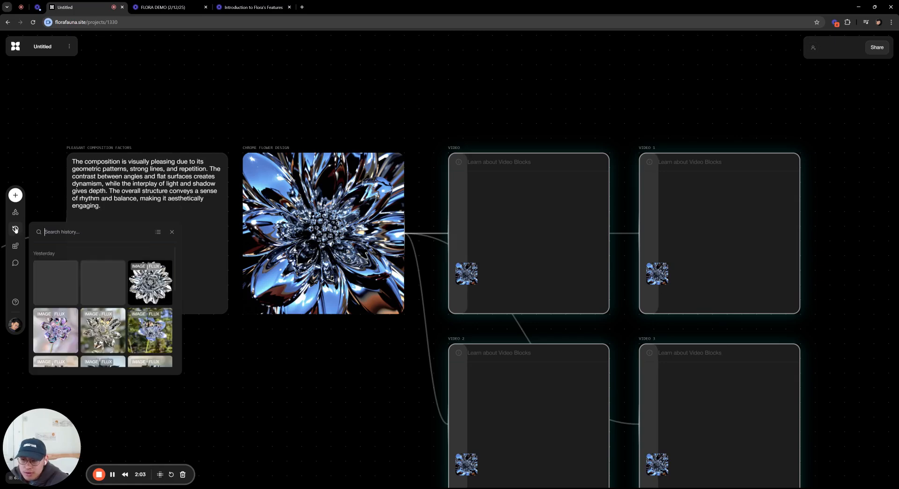
left_click(15, 245)
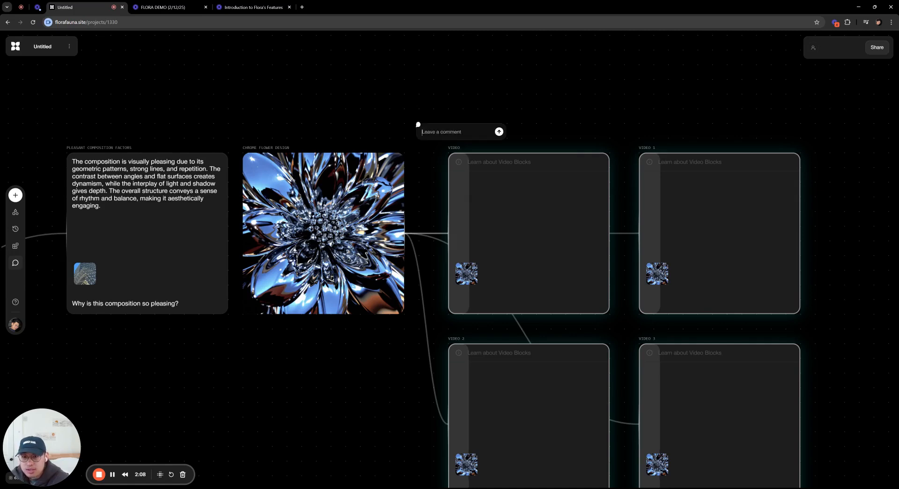
Post the comment 'hello' above the video block and bring up the Share options.
left_click(497, 131)
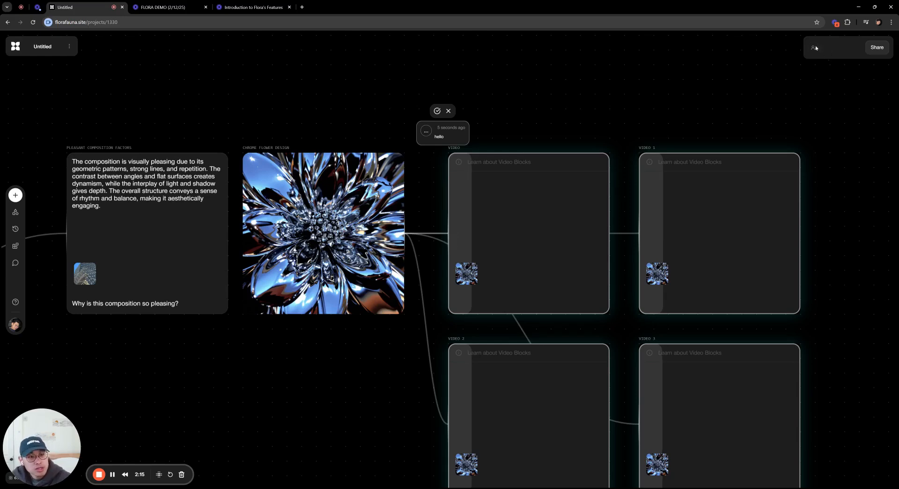
left_click(876, 47)
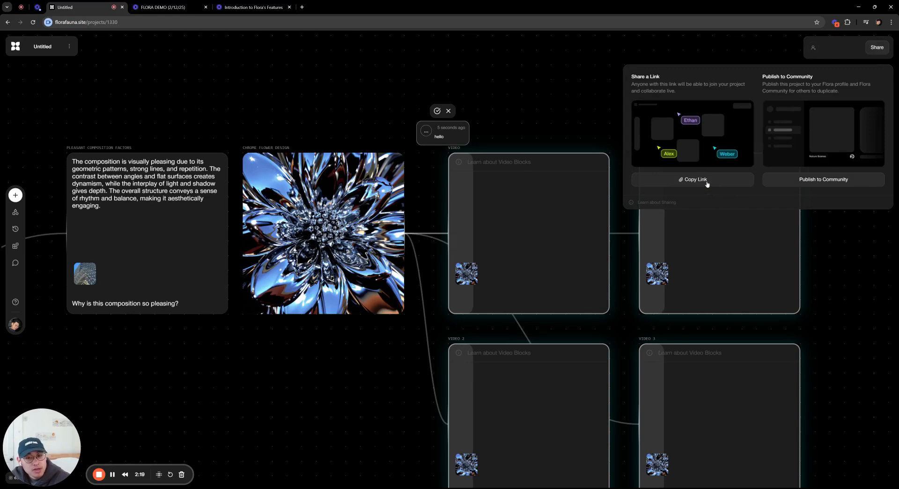
Copy the collaboration link, preview Publish to Community, then dismiss the dialog.
left_click(693, 179)
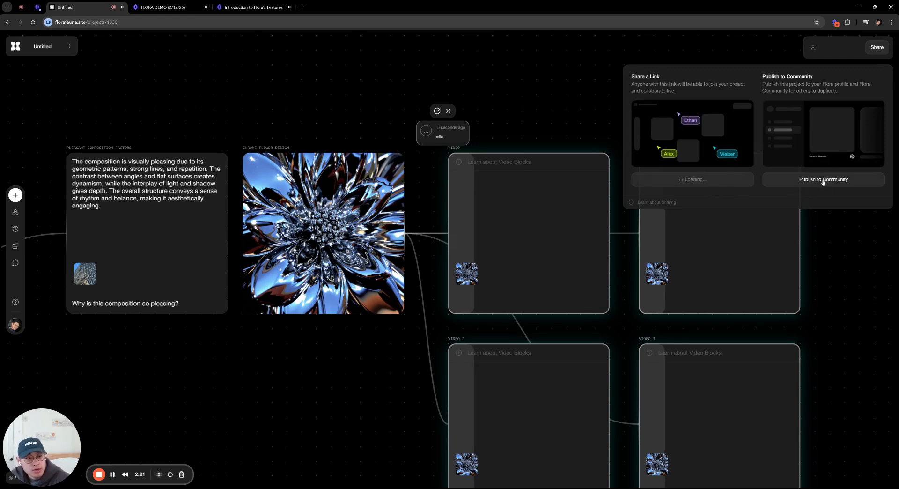
left_click(823, 180)
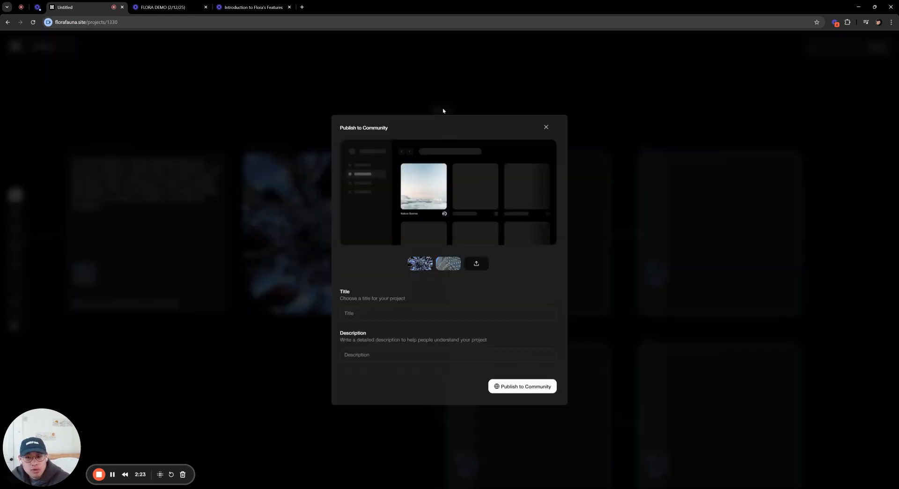
left_click(545, 126)
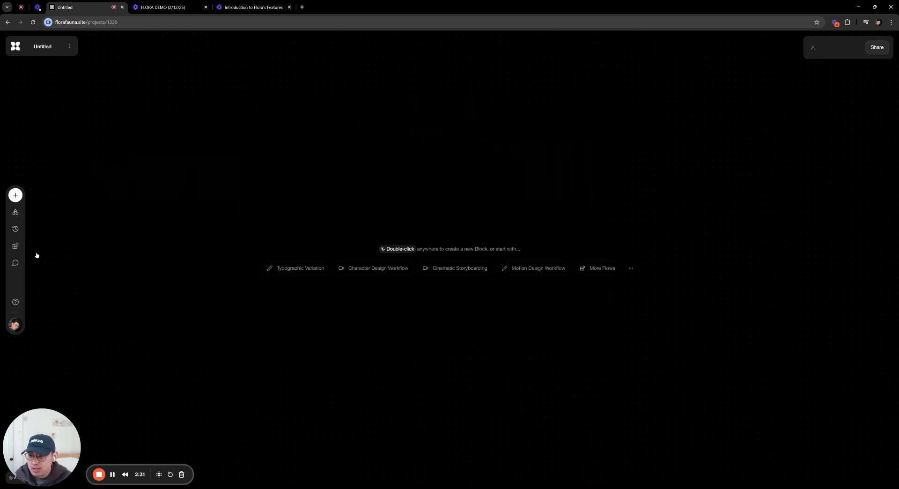
Show the list of ready-made flows such as Cinematic Storyboarding.
left_click(15, 246)
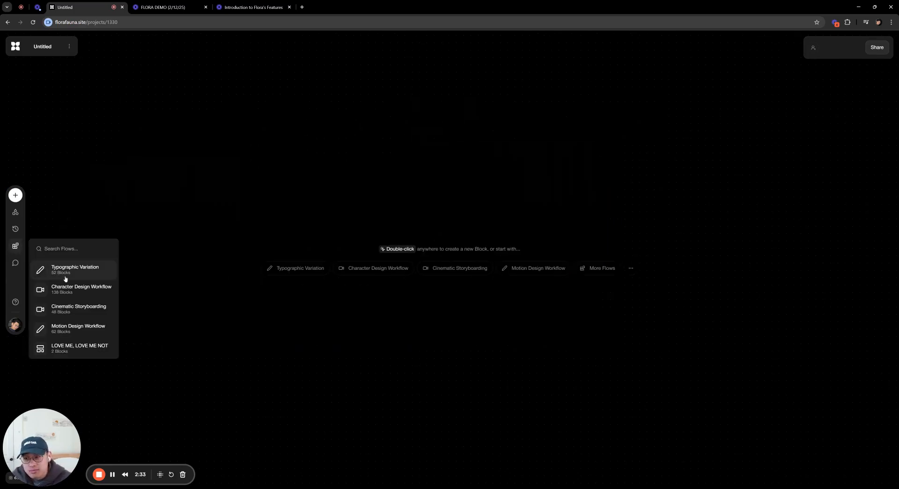
mouse_move(75, 309)
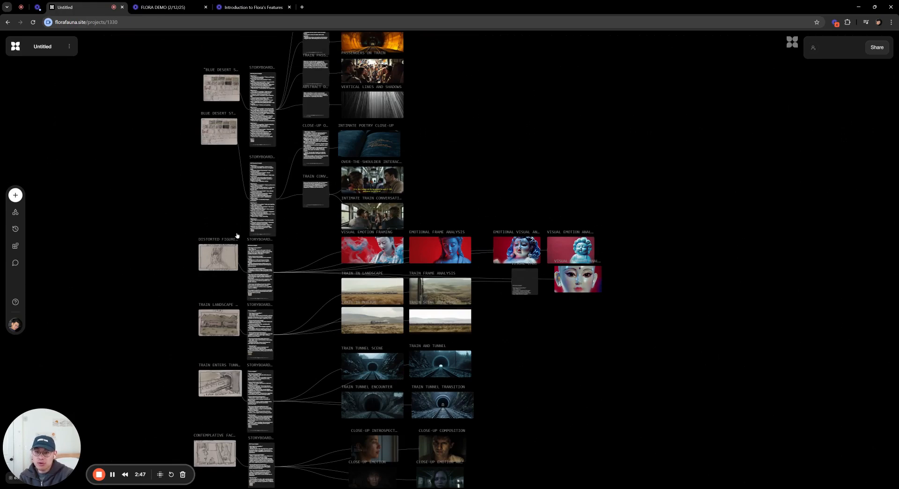
mouse_move(174, 287)
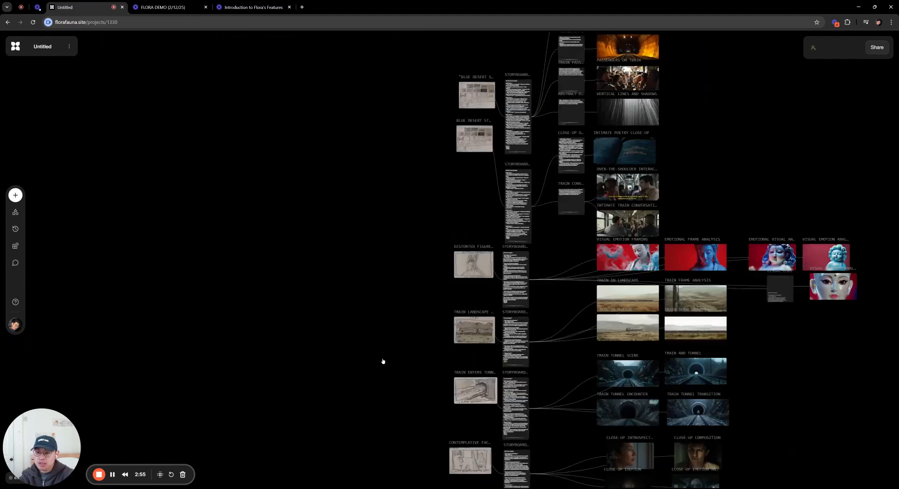
mouse_move(380, 357)
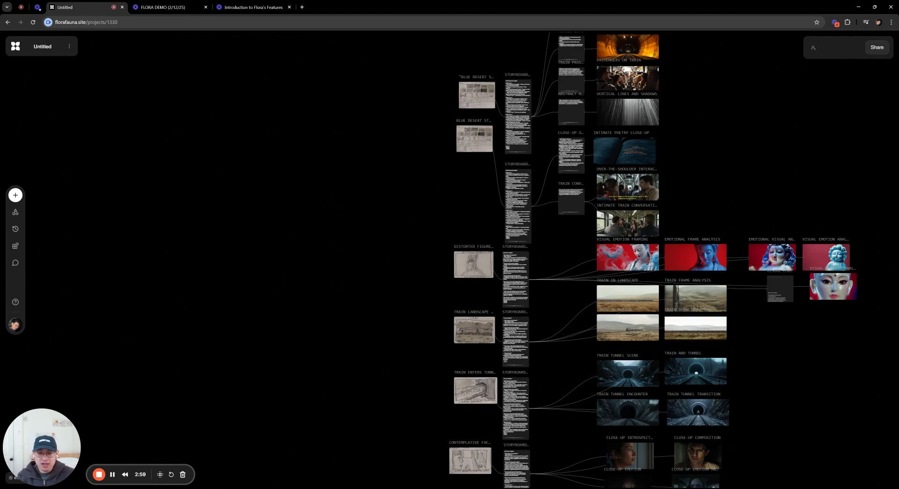
right_click(410, 362)
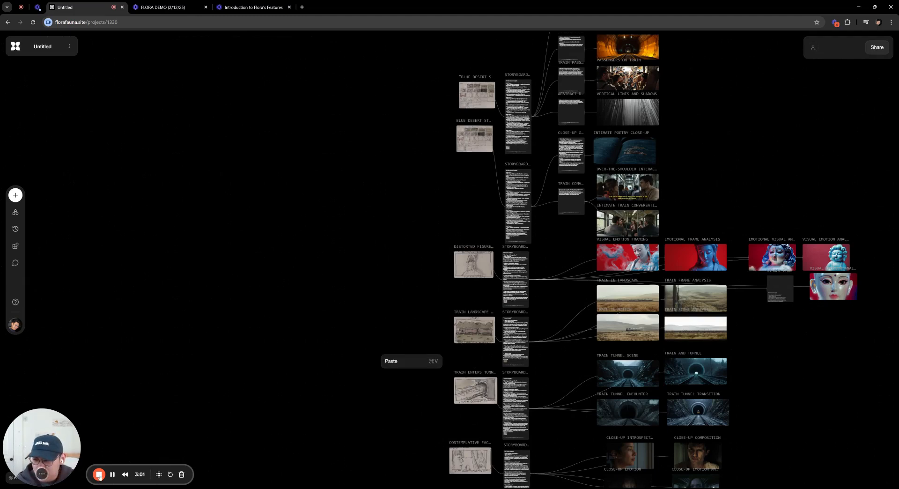